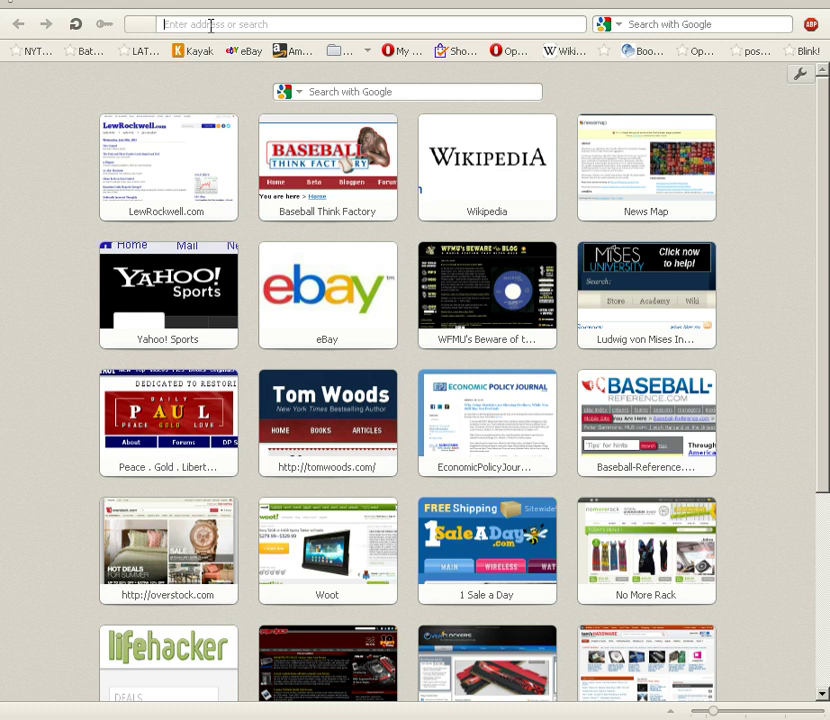
Step: Enter 192.168.1.30 in the browser address bar to load the pfSense login page
text(192.168.1.30)
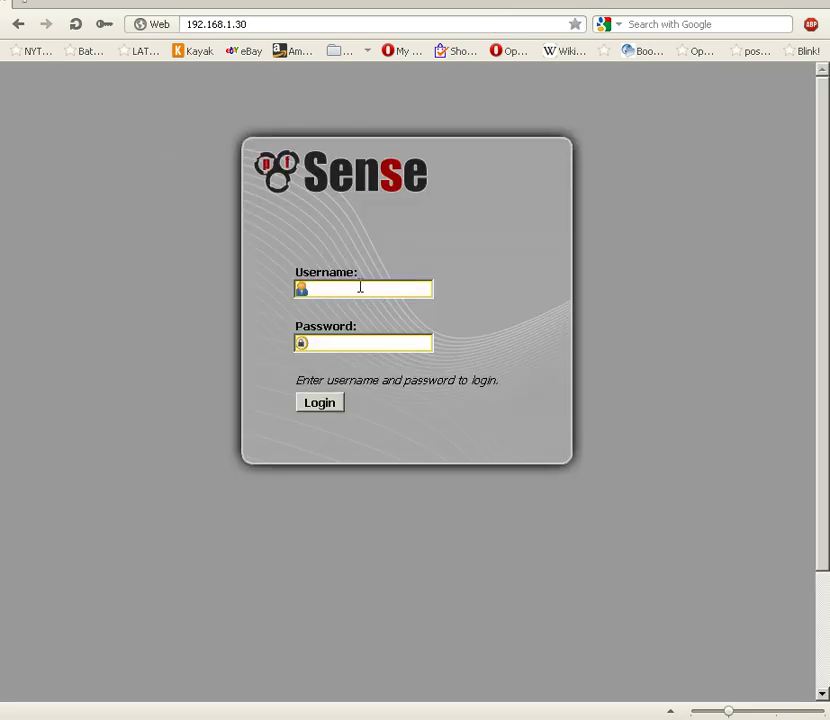
Step: Log in with the admin username and password
text(admin)
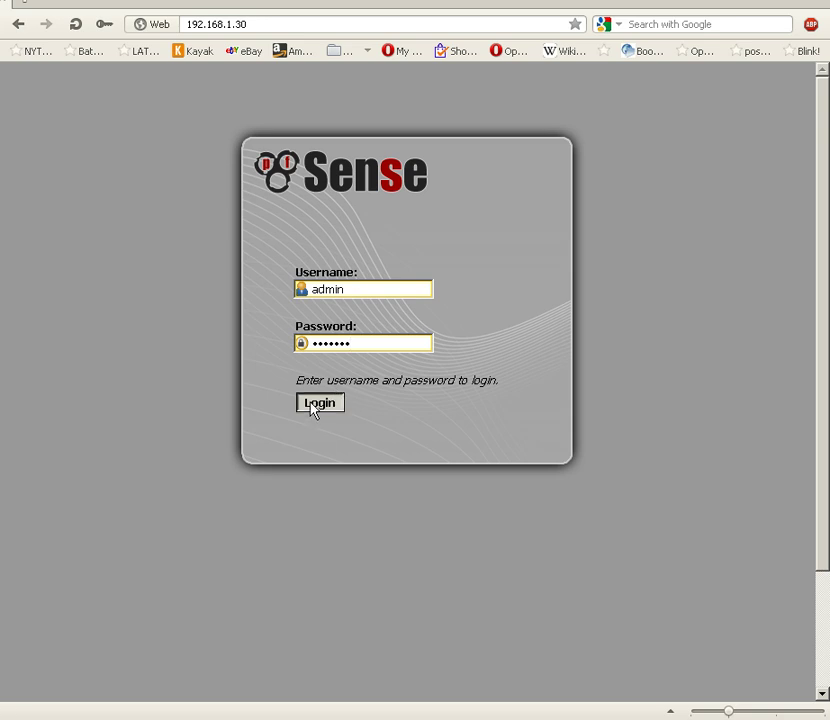
click(319, 402)
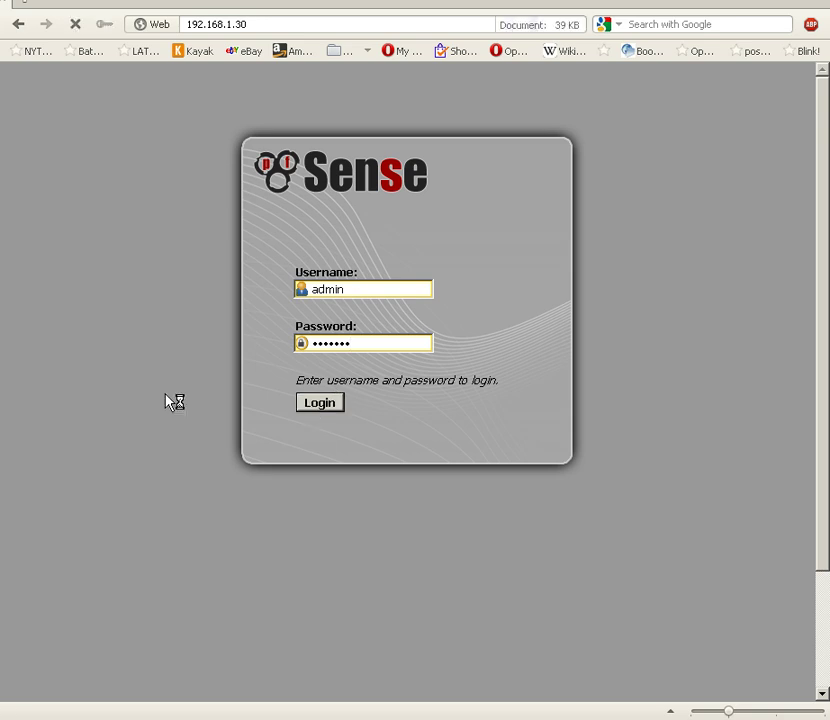
Step: Open the WAN settings page from the Interfaces menu on the dashboard
click(319, 402)
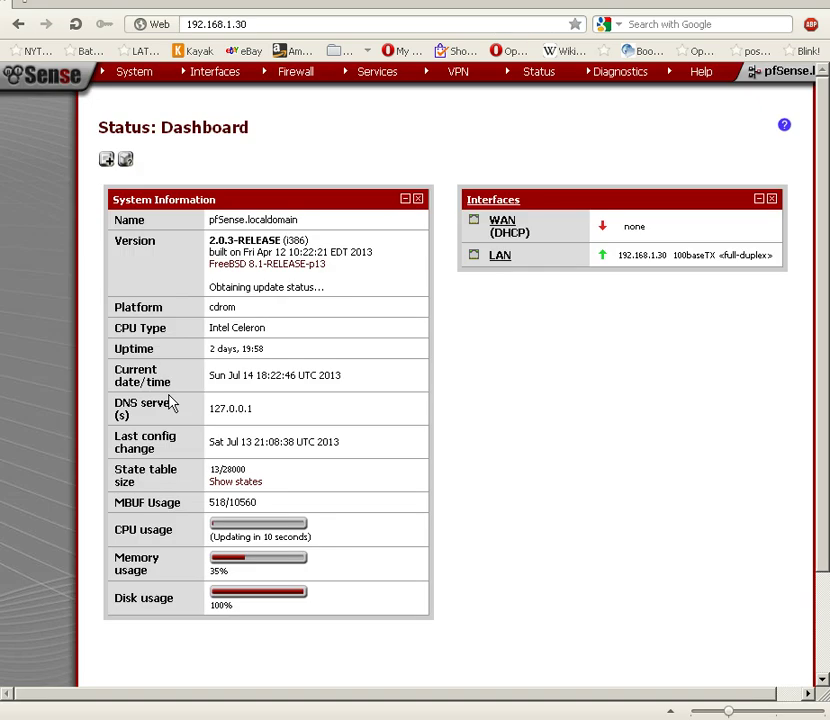
mouse_move(58, 218)
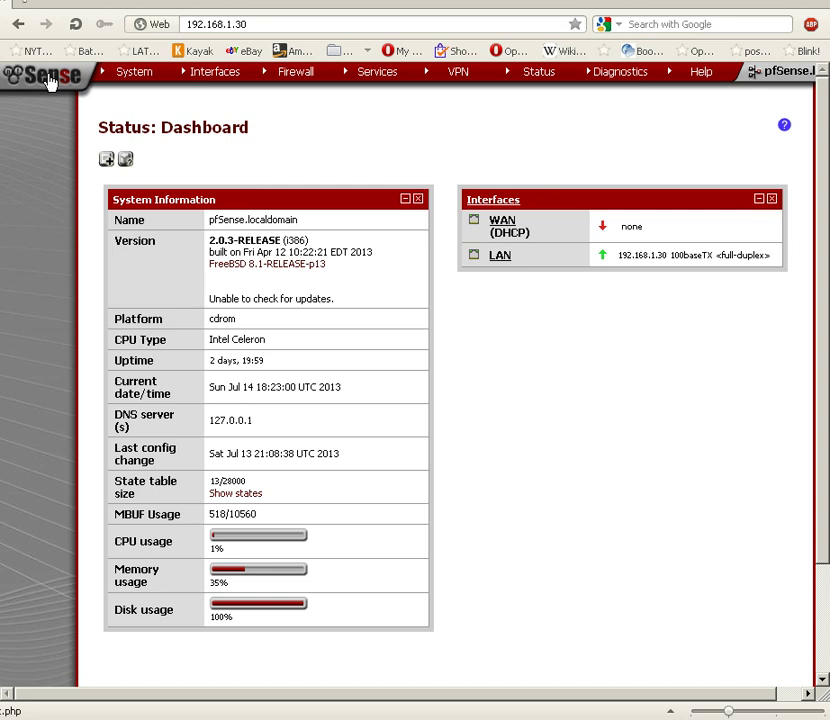
click(215, 71)
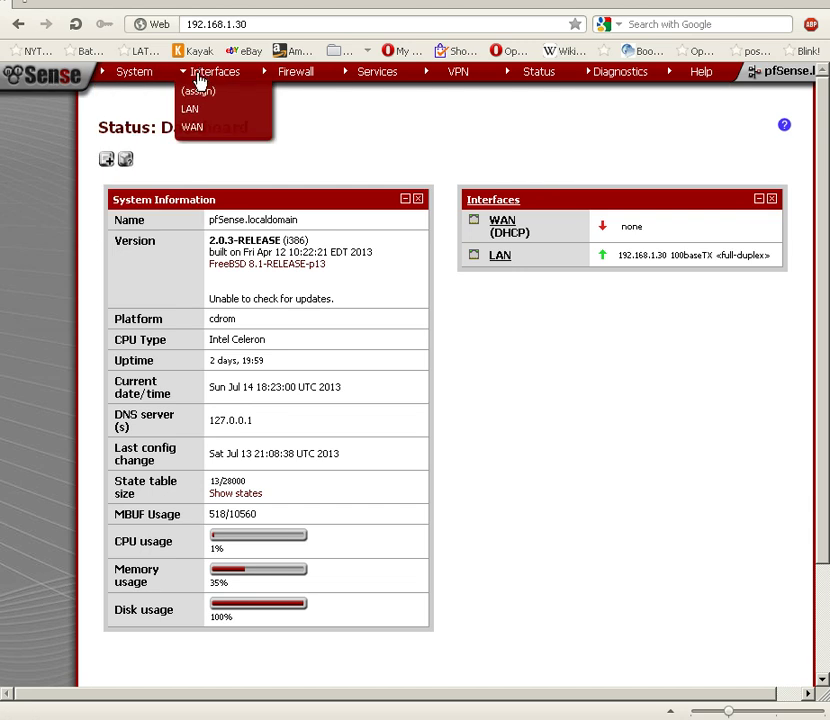
click(190, 130)
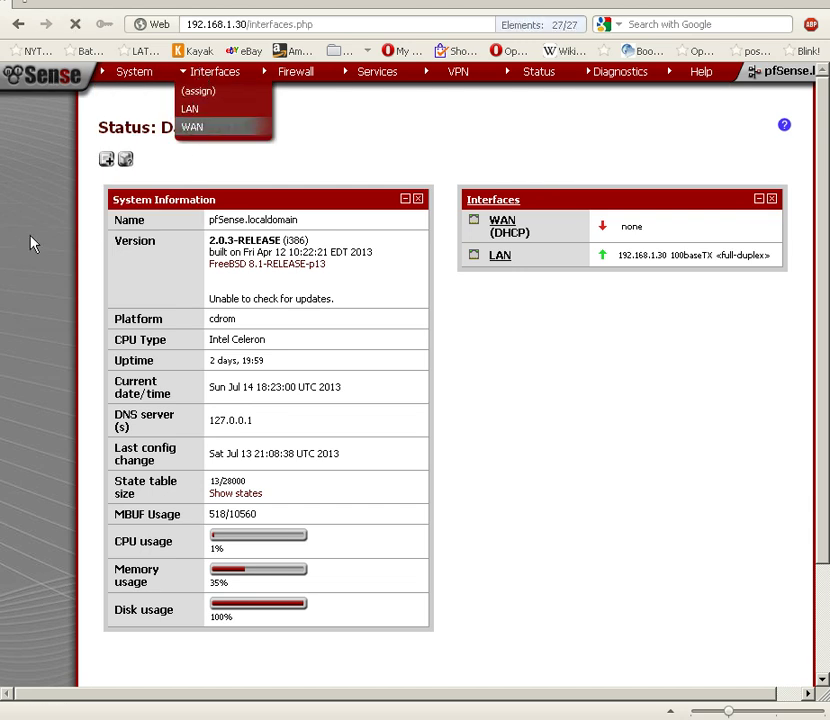
click(193, 127)
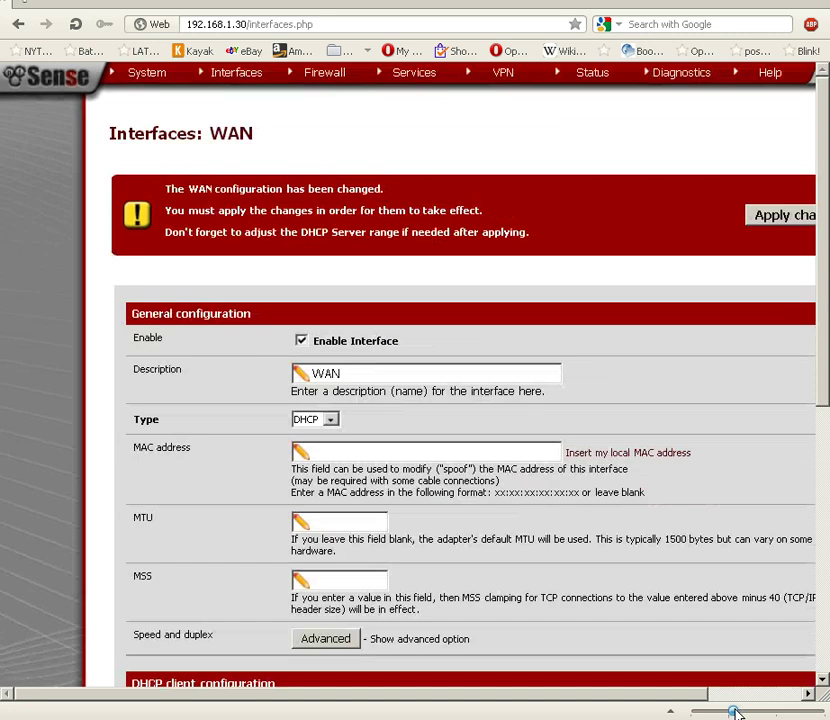
mouse_move(107, 357)
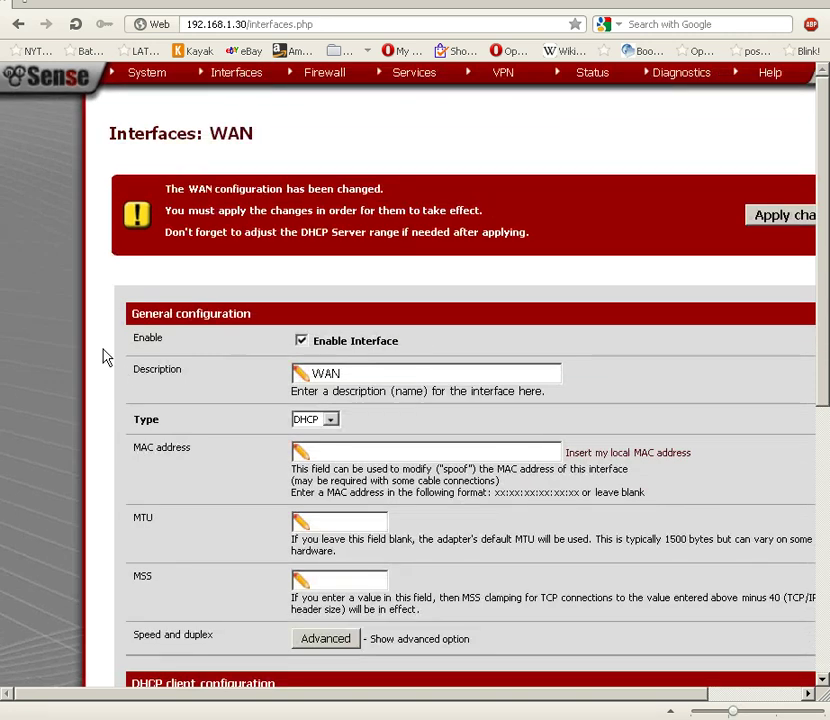
mouse_move(330, 350)
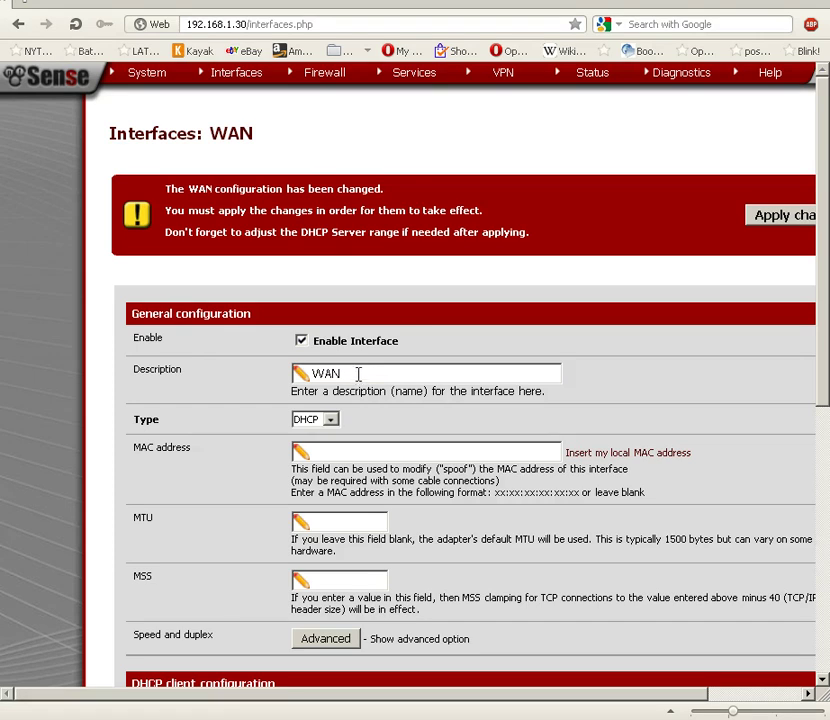
mouse_move(350, 373)
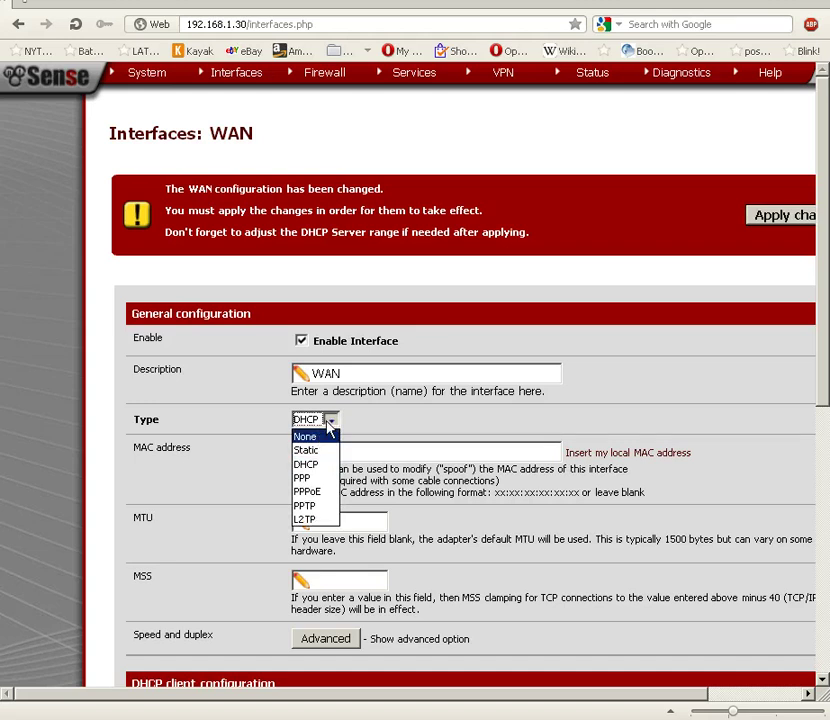
mouse_move(308, 450)
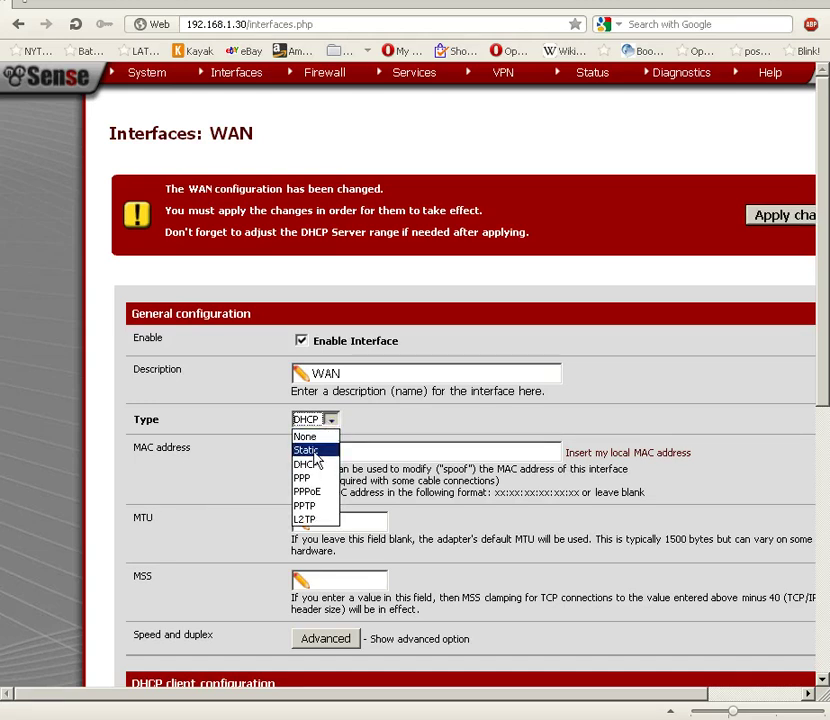
mouse_move(308, 464)
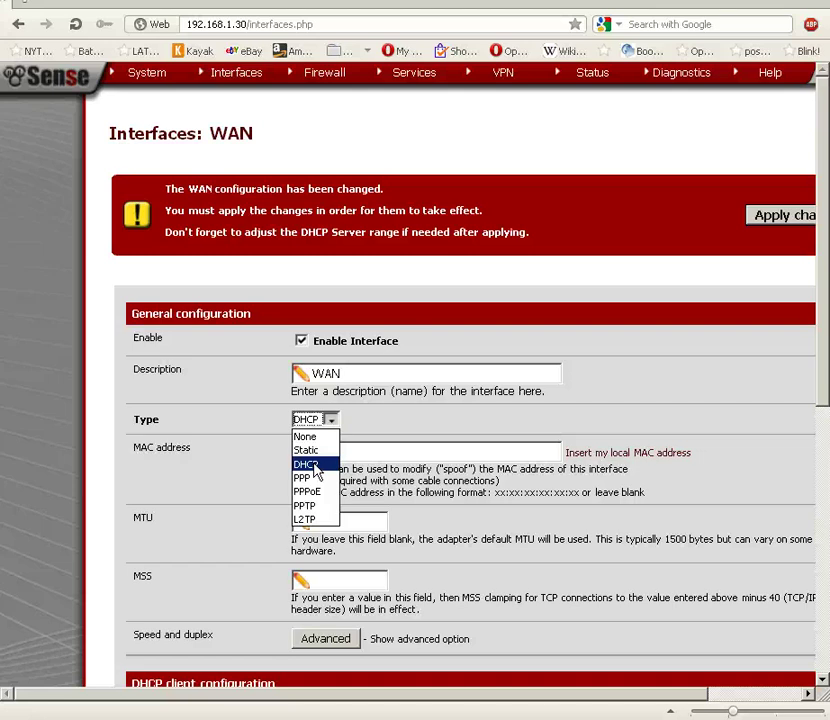
mouse_move(304, 478)
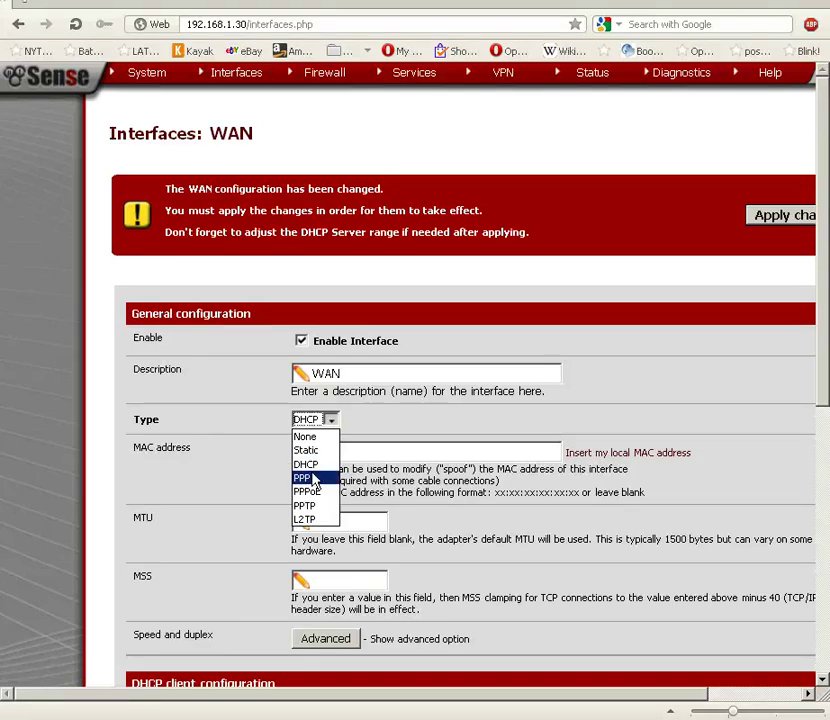
mouse_move(307, 464)
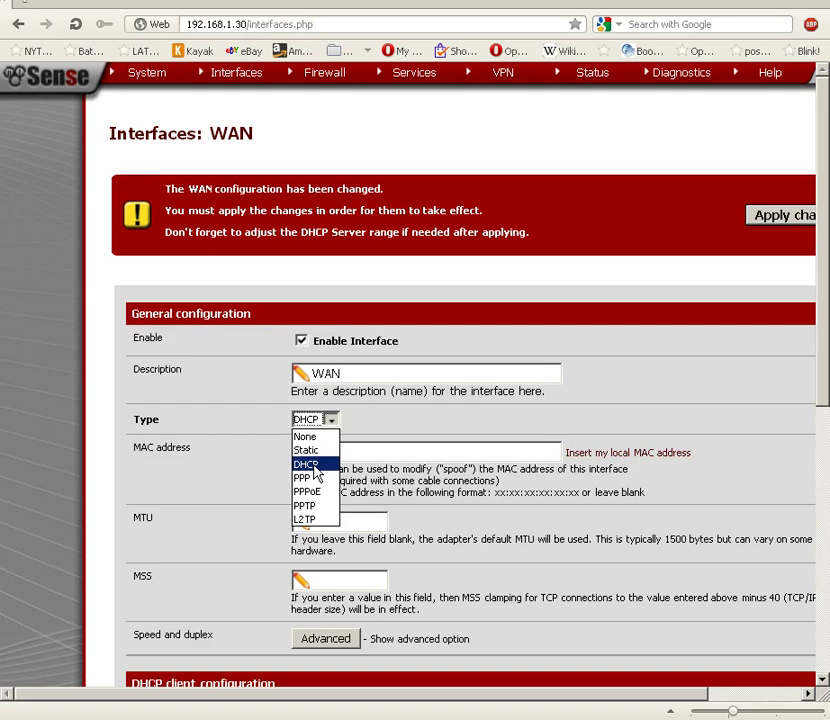
mouse_move(310, 474)
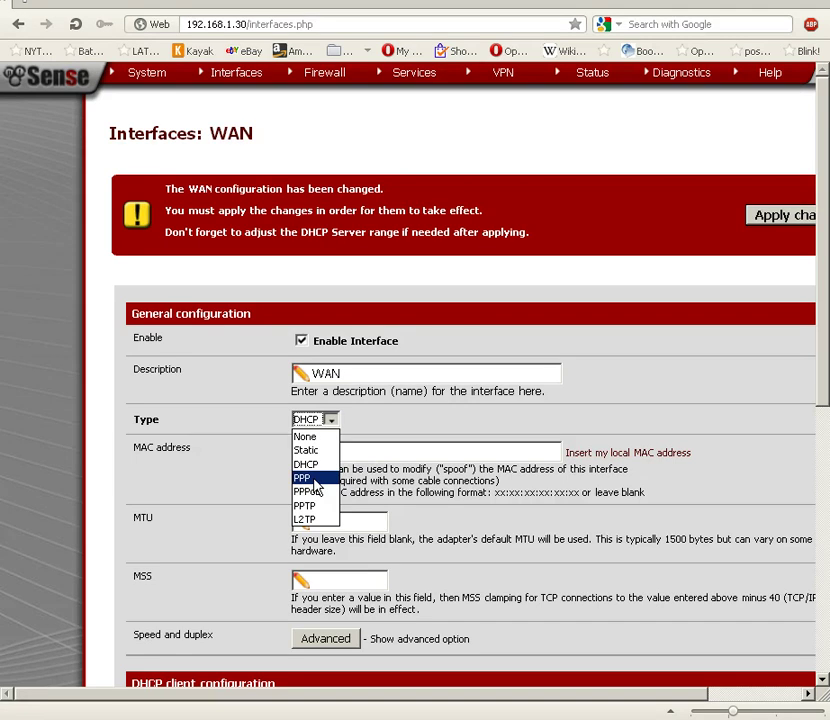
mouse_move(316, 482)
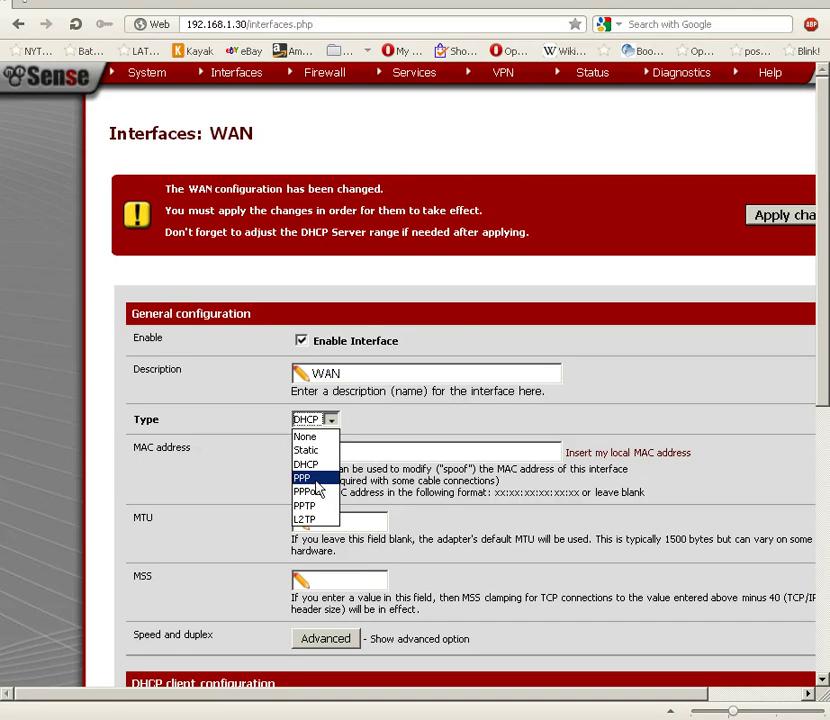
mouse_move(318, 503)
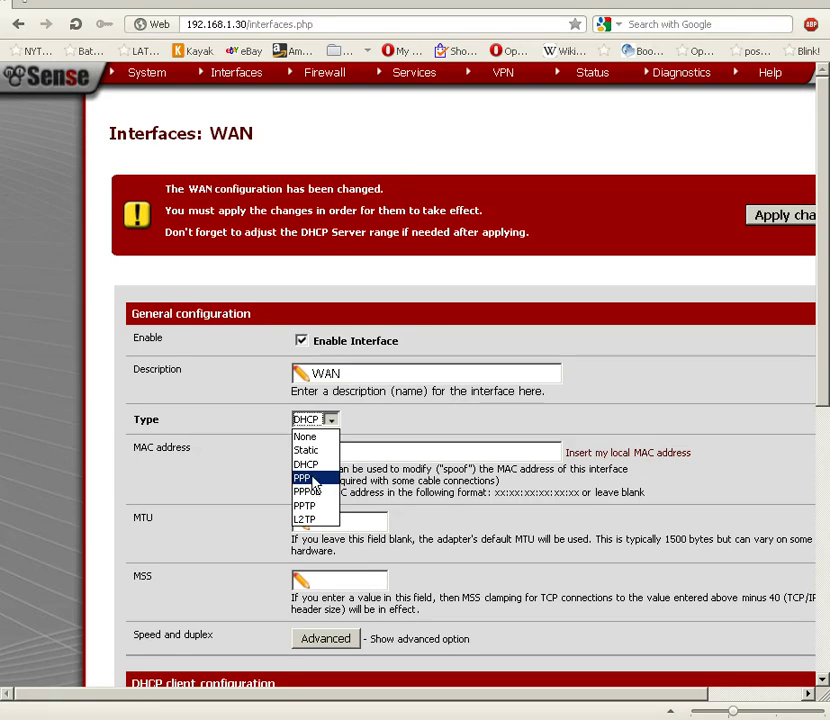
mouse_move(307, 492)
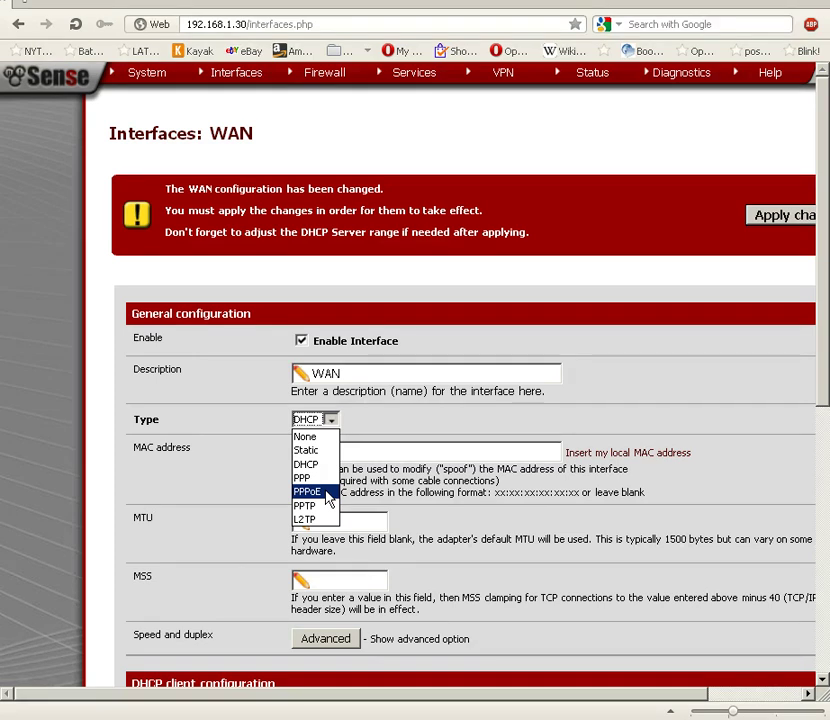
mouse_move(307, 506)
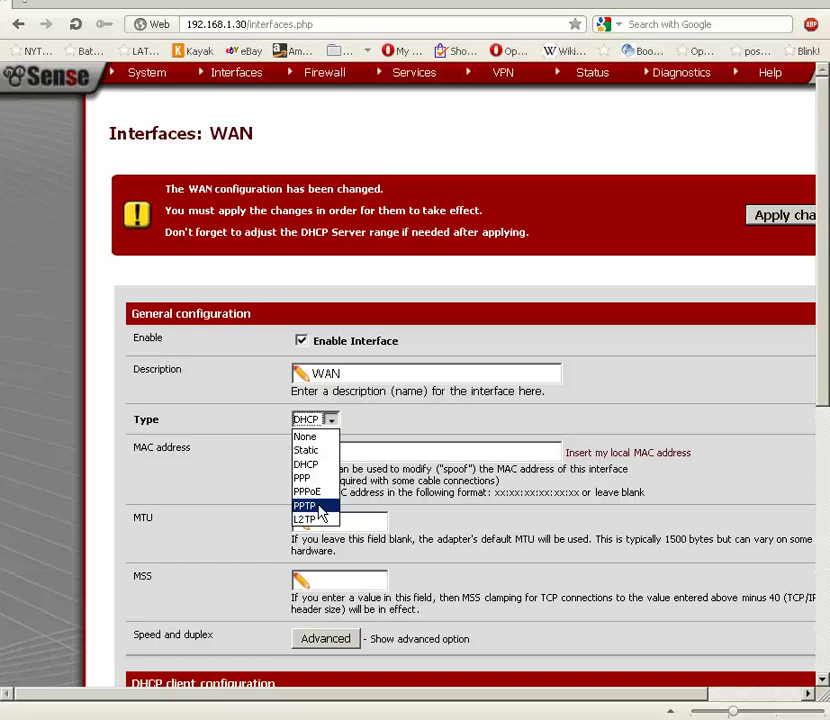
mouse_move(308, 521)
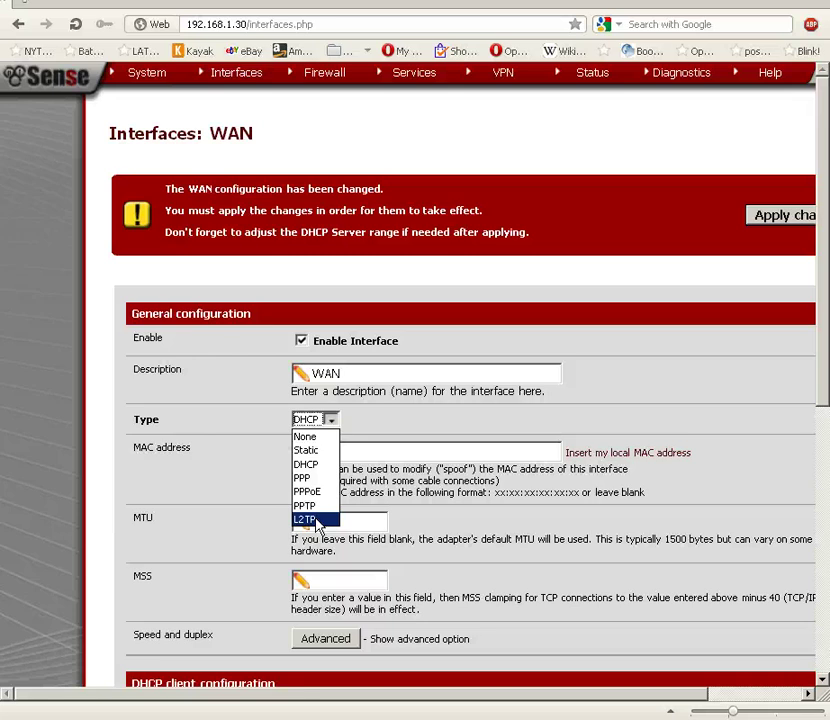
mouse_move(308, 503)
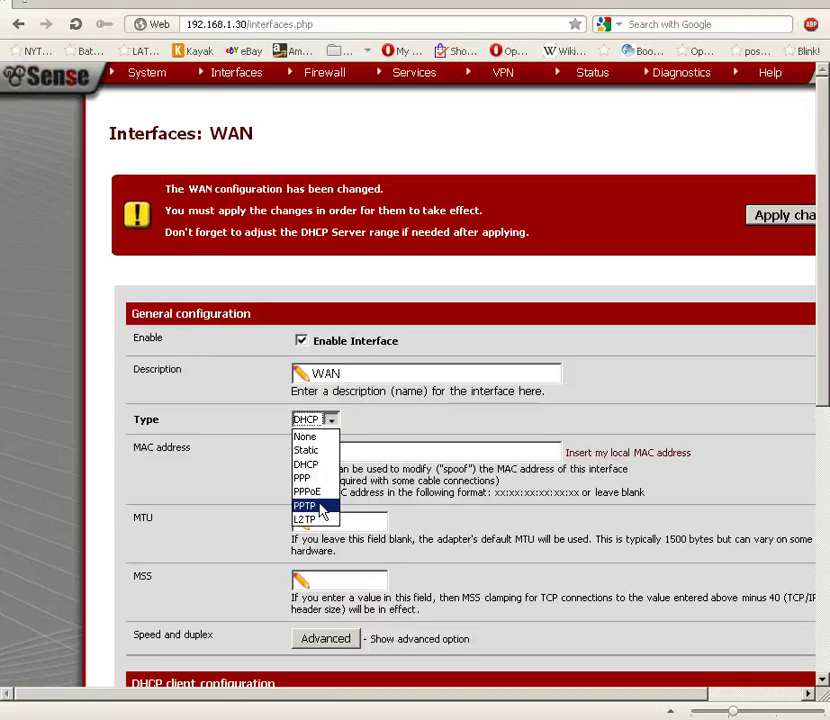
mouse_move(318, 505)
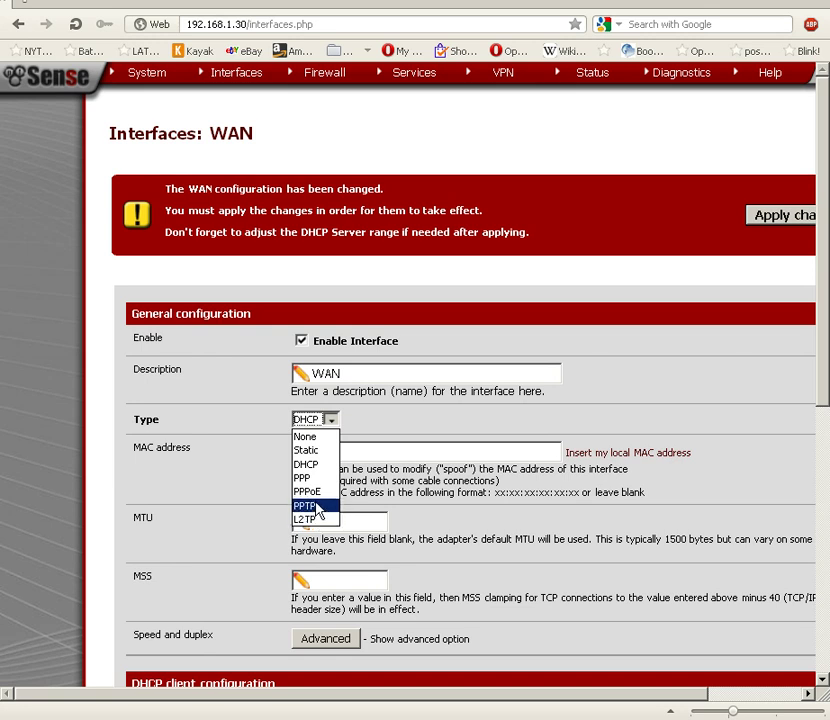
mouse_move(310, 489)
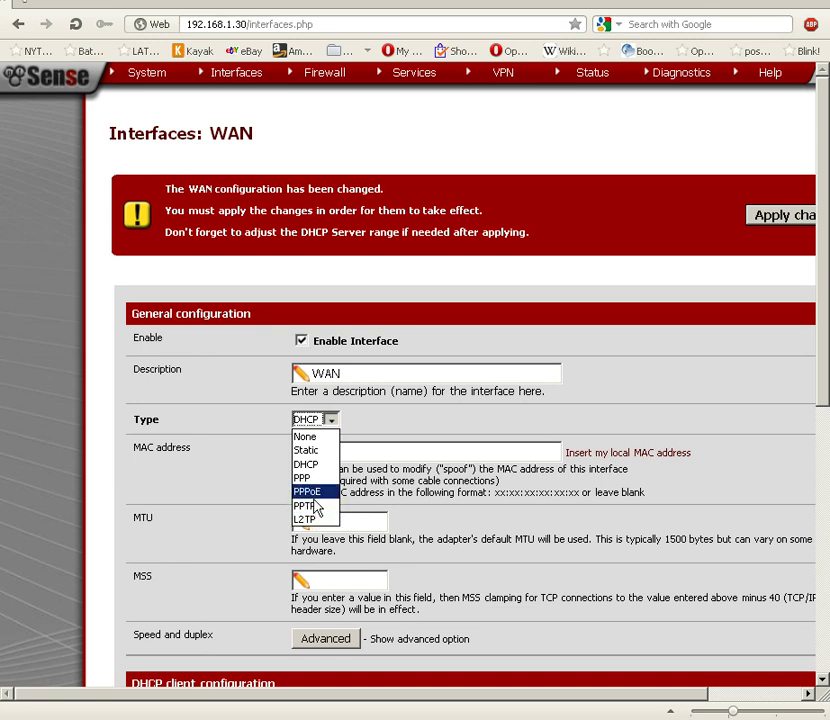
mouse_move(305, 510)
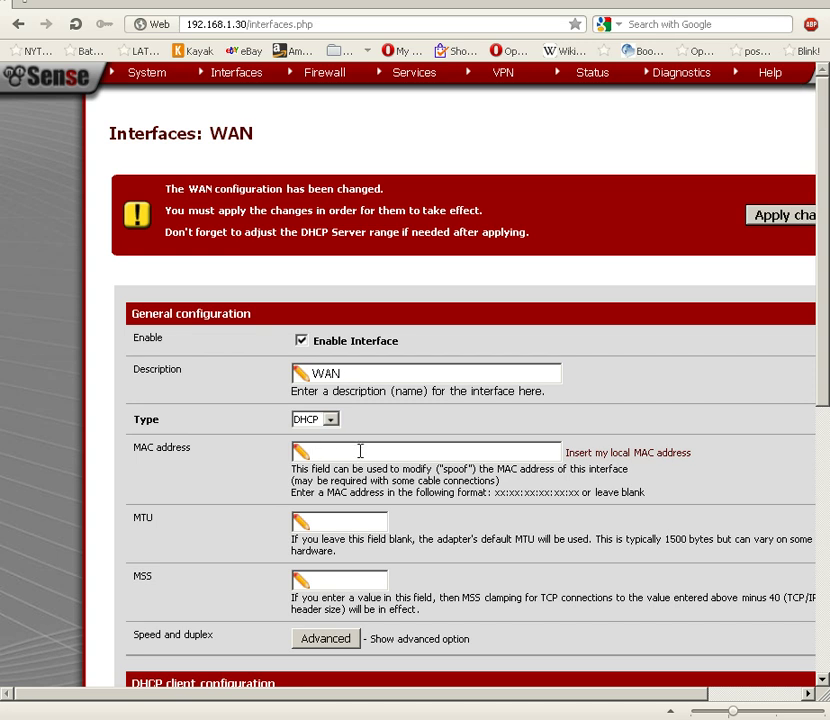
mouse_move(352, 447)
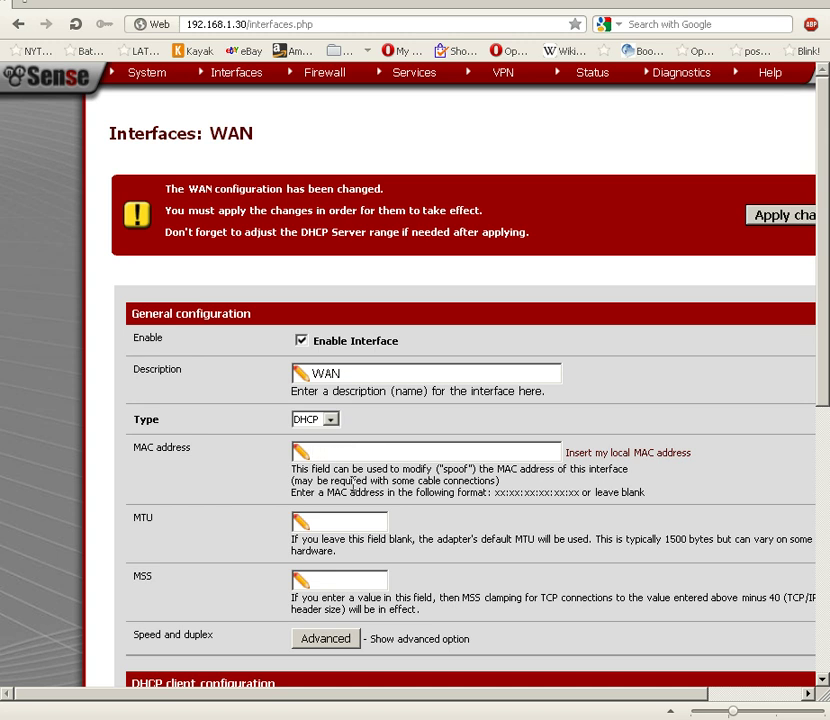
mouse_move(350, 470)
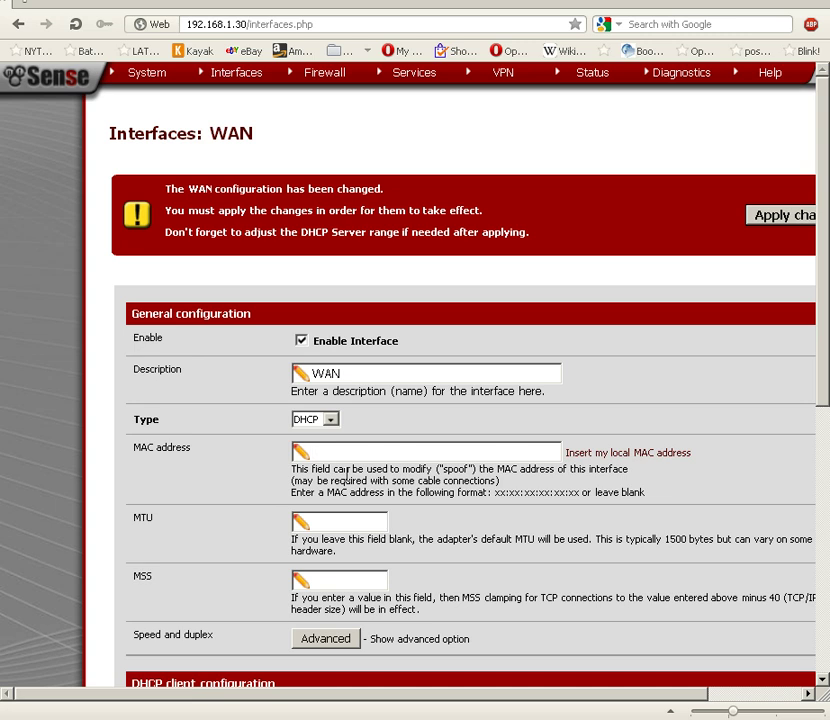
Step: Close the Type dropdown with DHCP still selected, leaving the MAC address blank
click(425, 448)
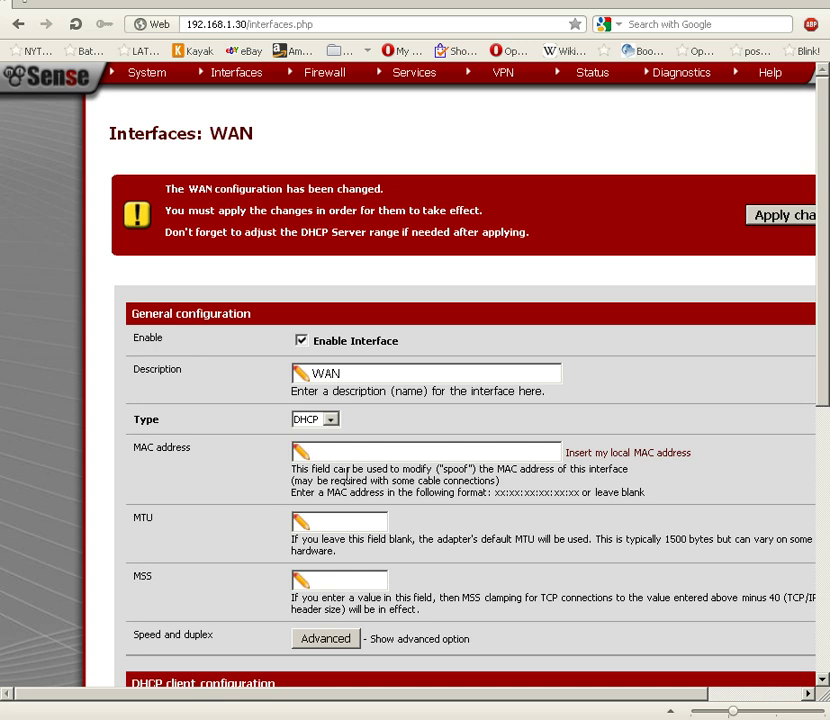
mouse_move(330, 519)
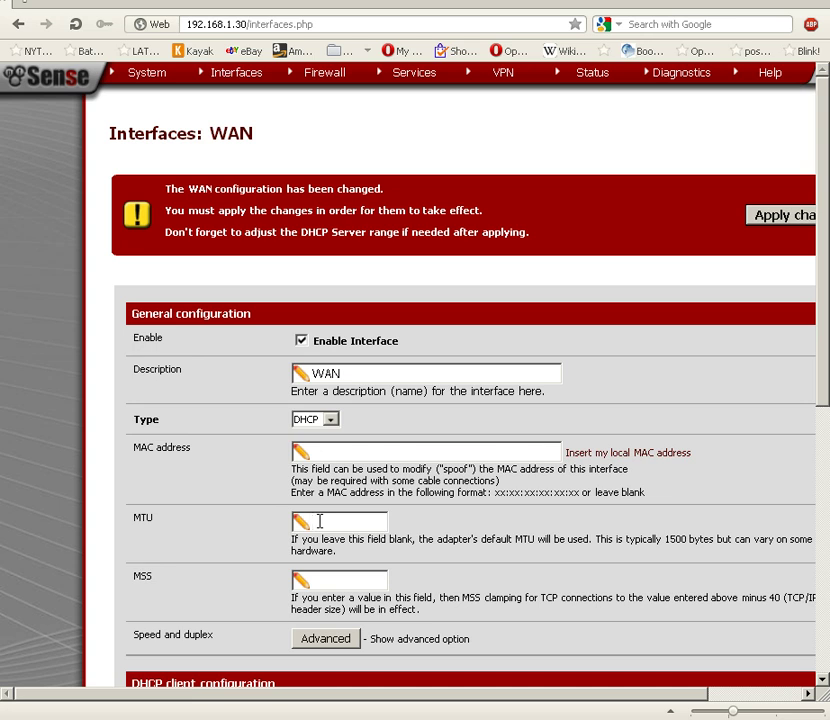
click(340, 520)
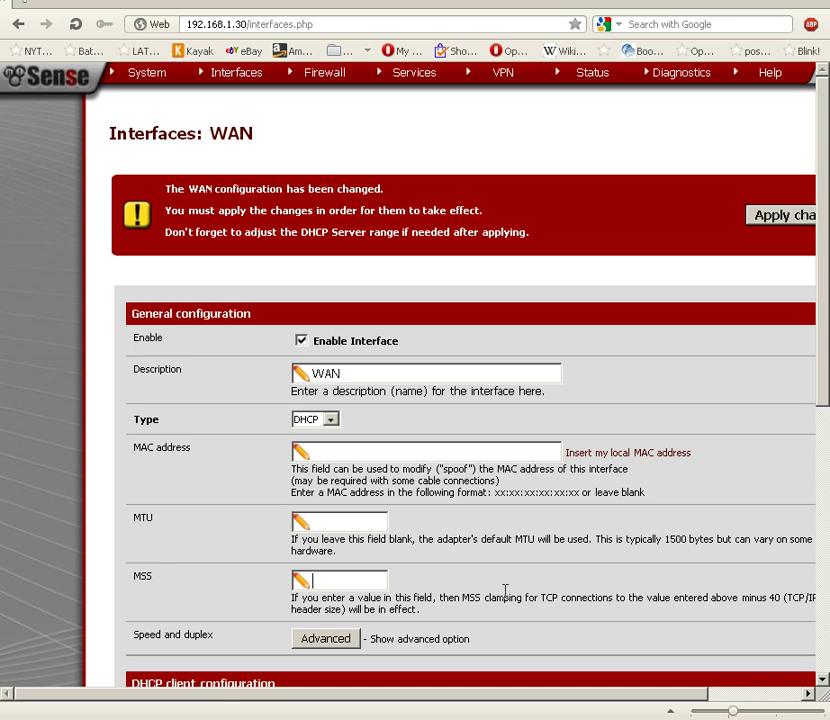
mouse_move(483, 557)
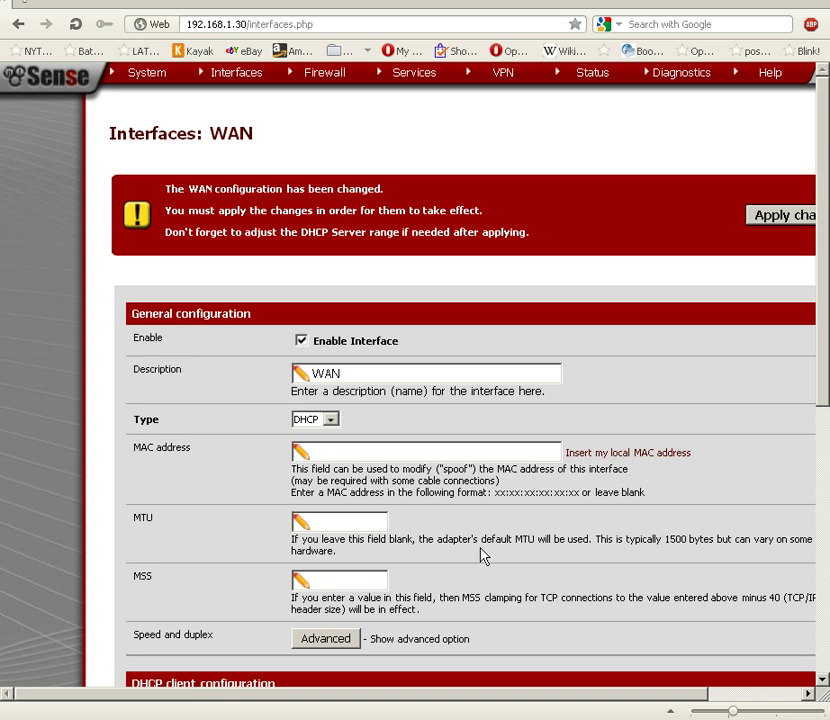